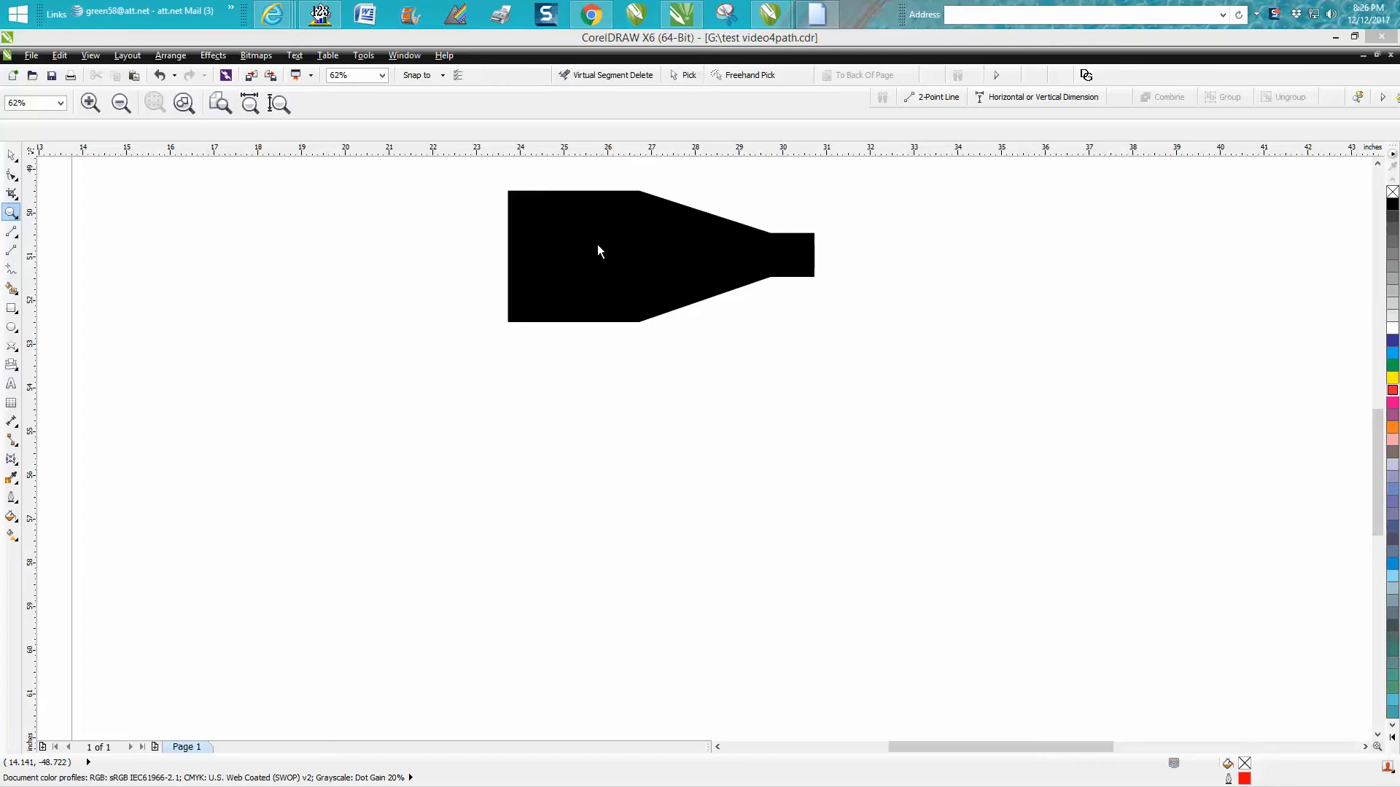
mouse_move(637, 250)
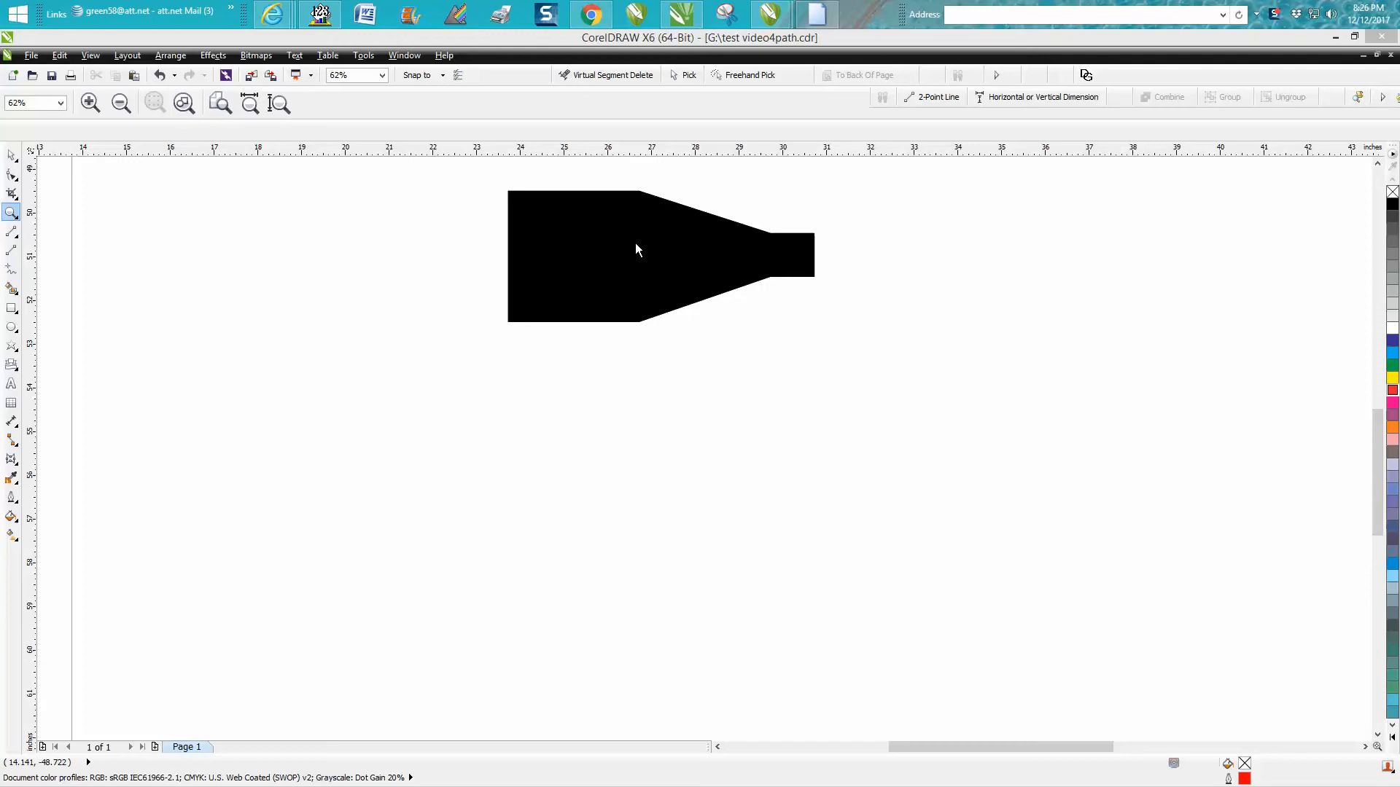
mouse_move(724, 246)
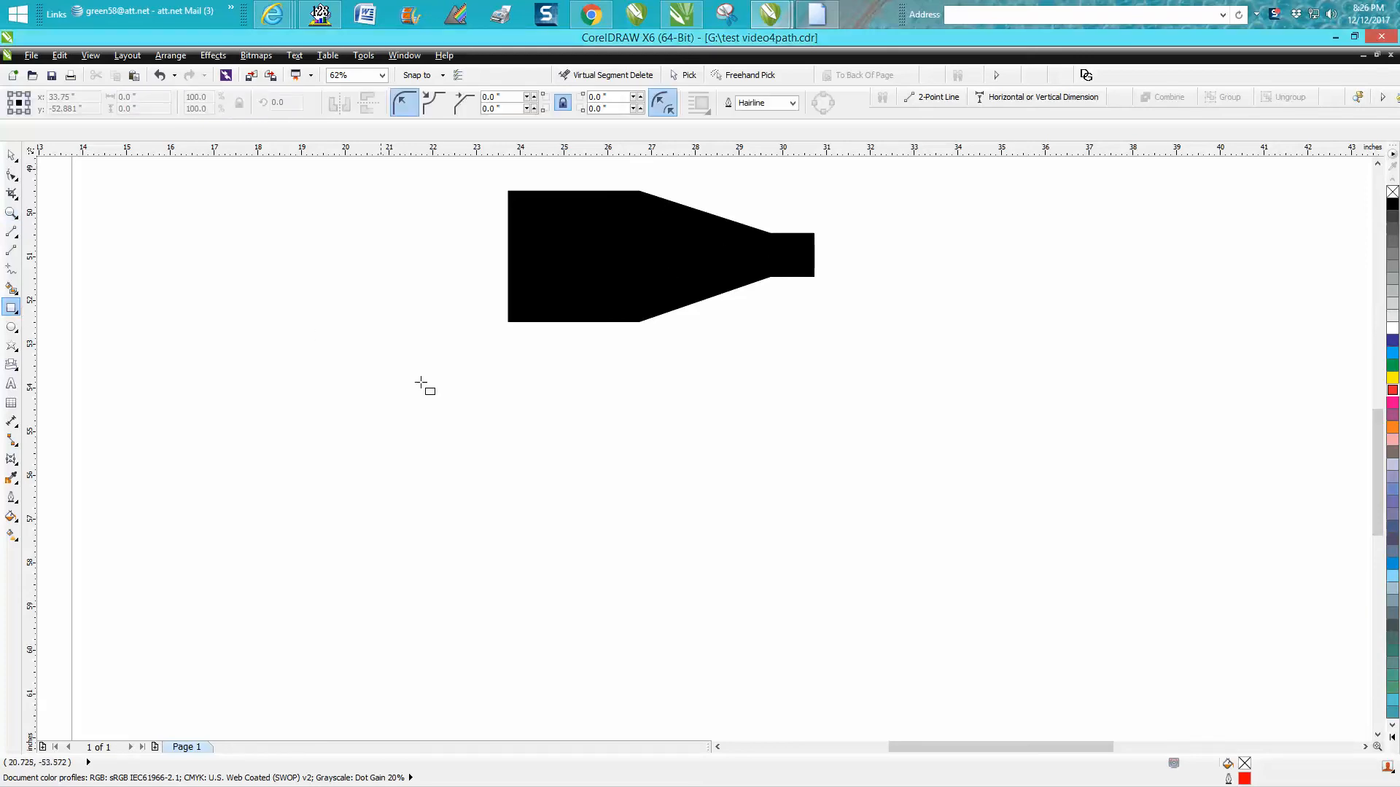
mouse_move(494, 404)
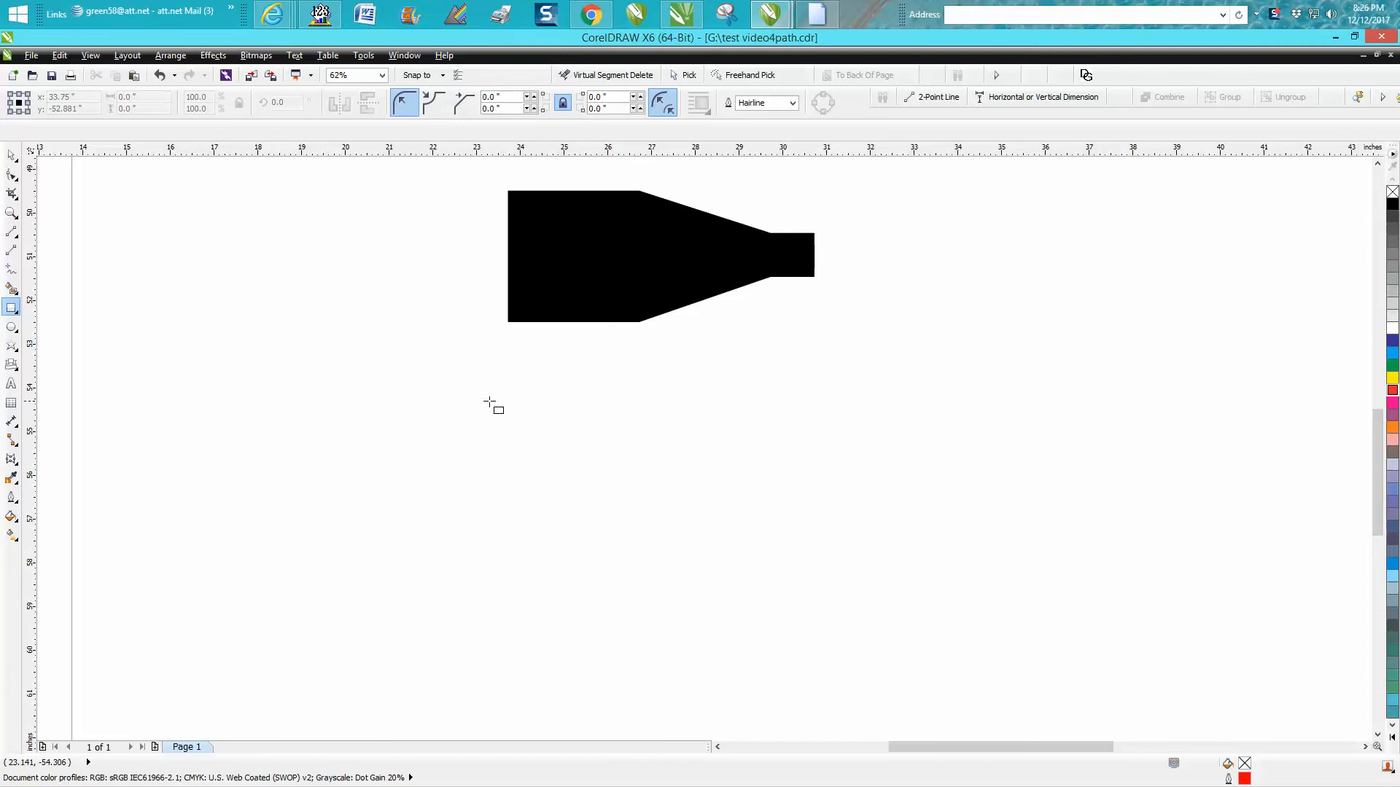
Draw a 3-inch red-outlined square below the bottle, with a 1-inch square to its right
left_click_drag(380, 391, 500, 510)
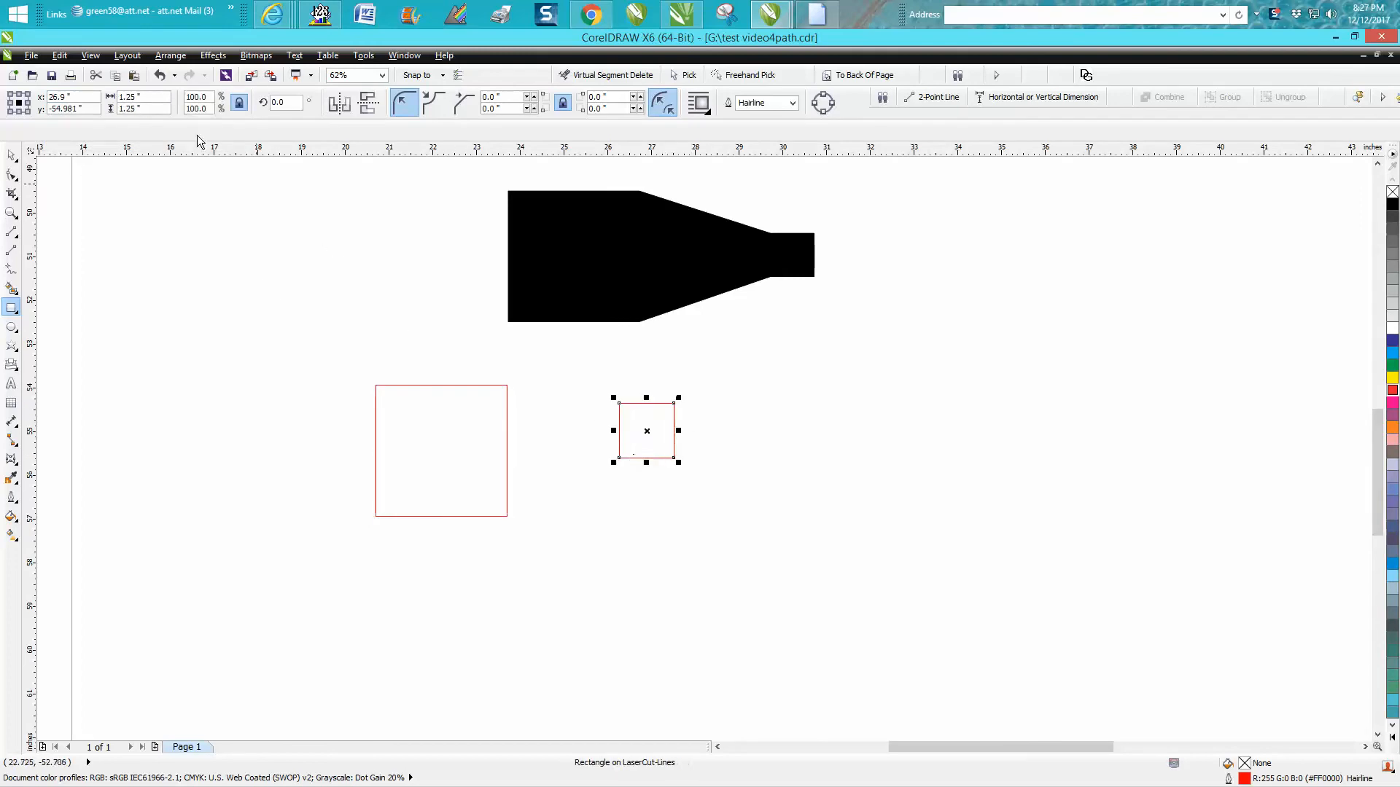
mouse_move(51, 75)
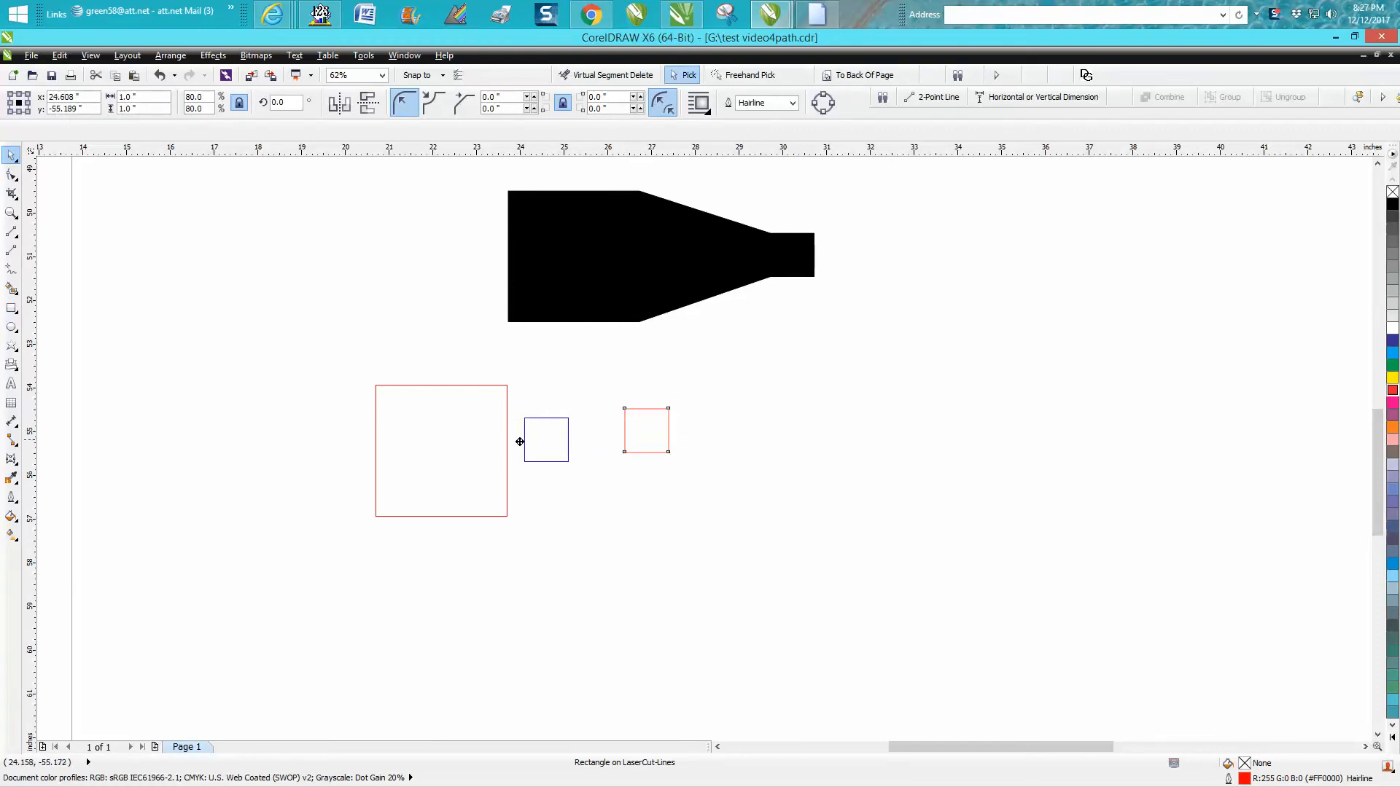
Snap the 1-inch square to the large square's right-side midpoint, vertically centred
left_click_drag(544, 439, 522, 443)
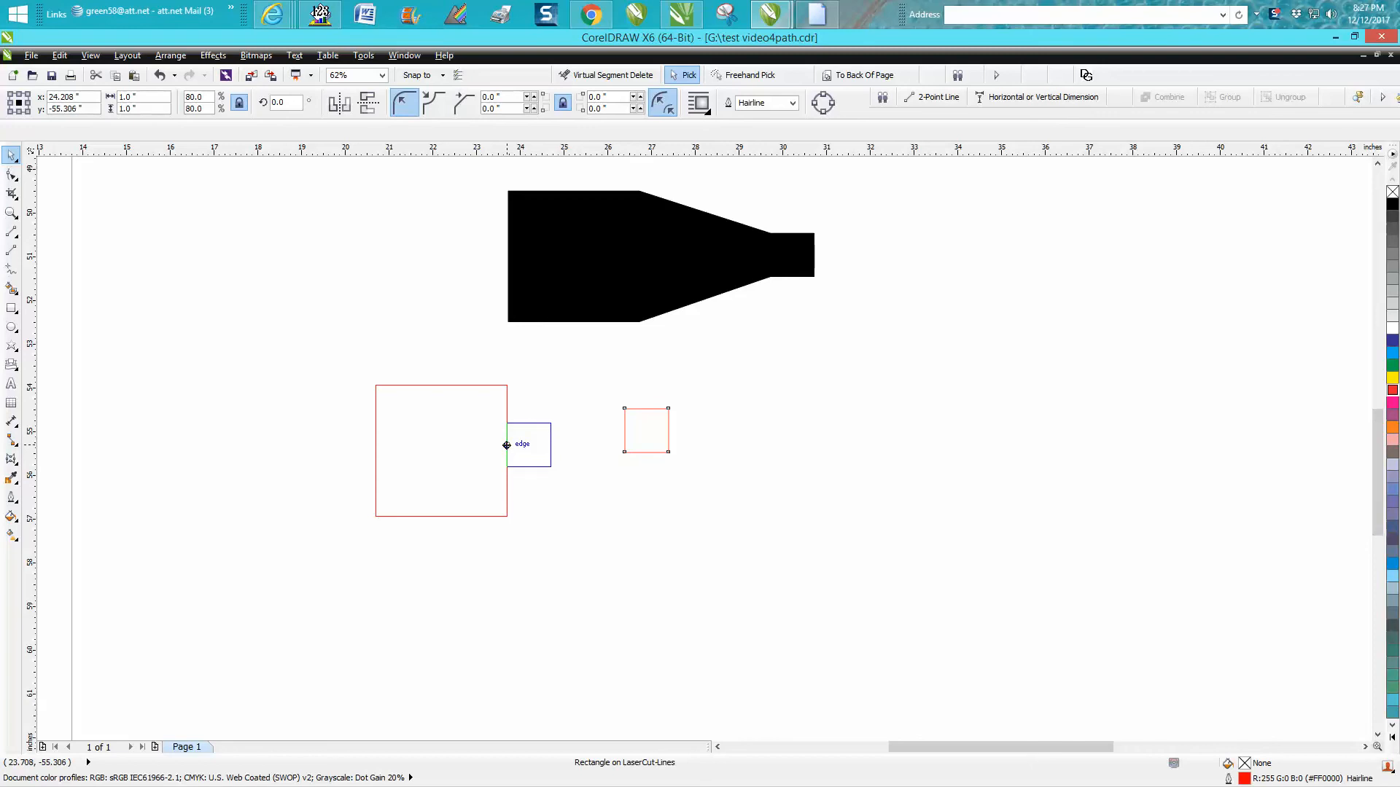
mouse_move(506, 449)
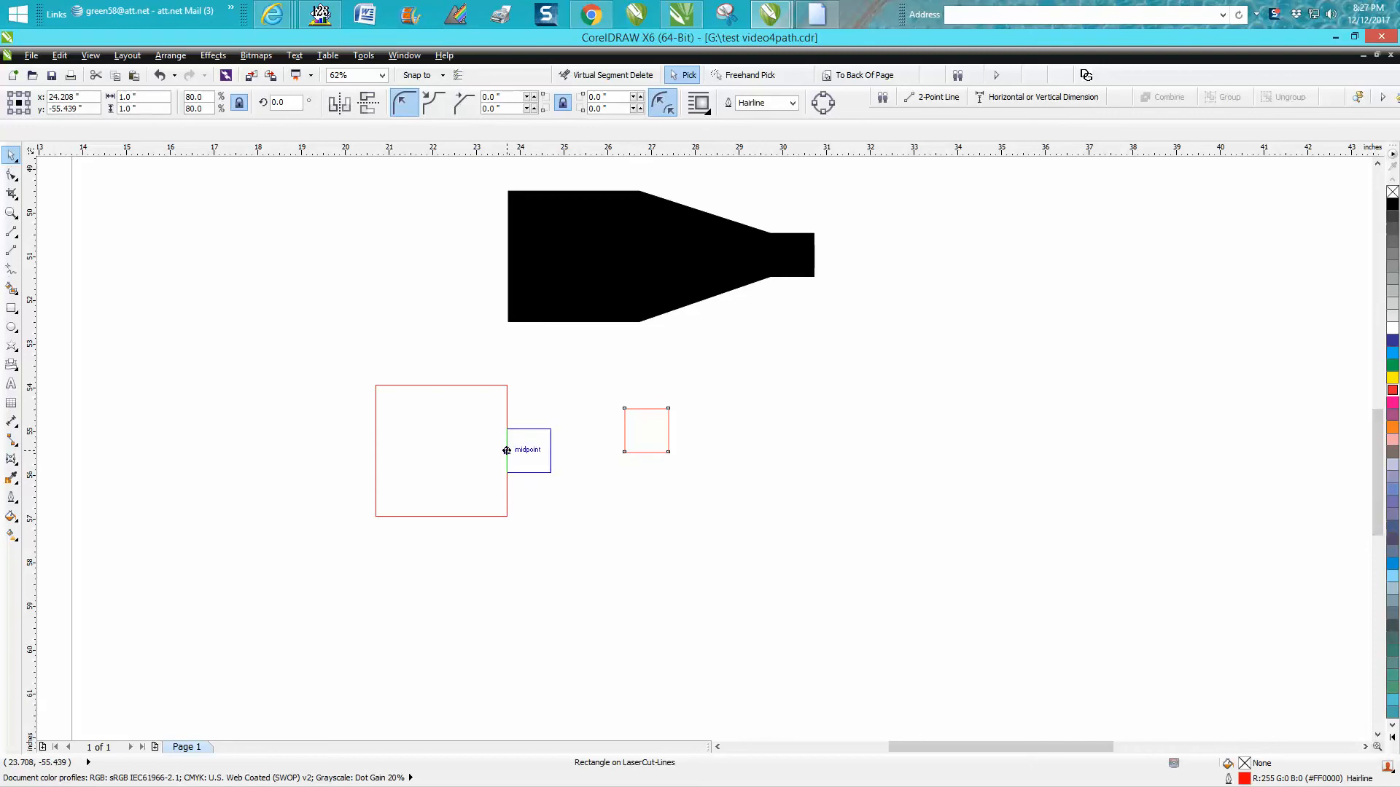
left_click_drag(644, 432, 527, 451)
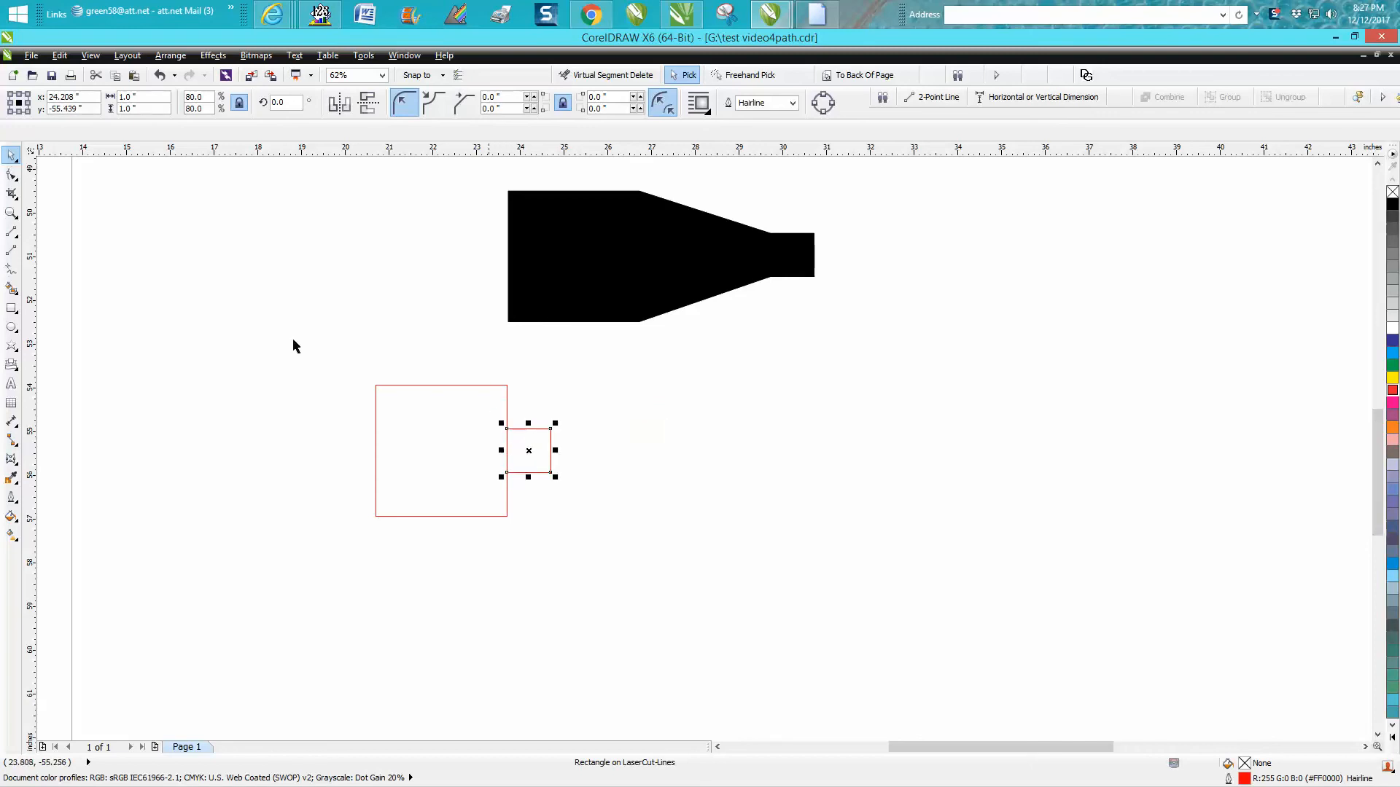
mouse_move(572, 421)
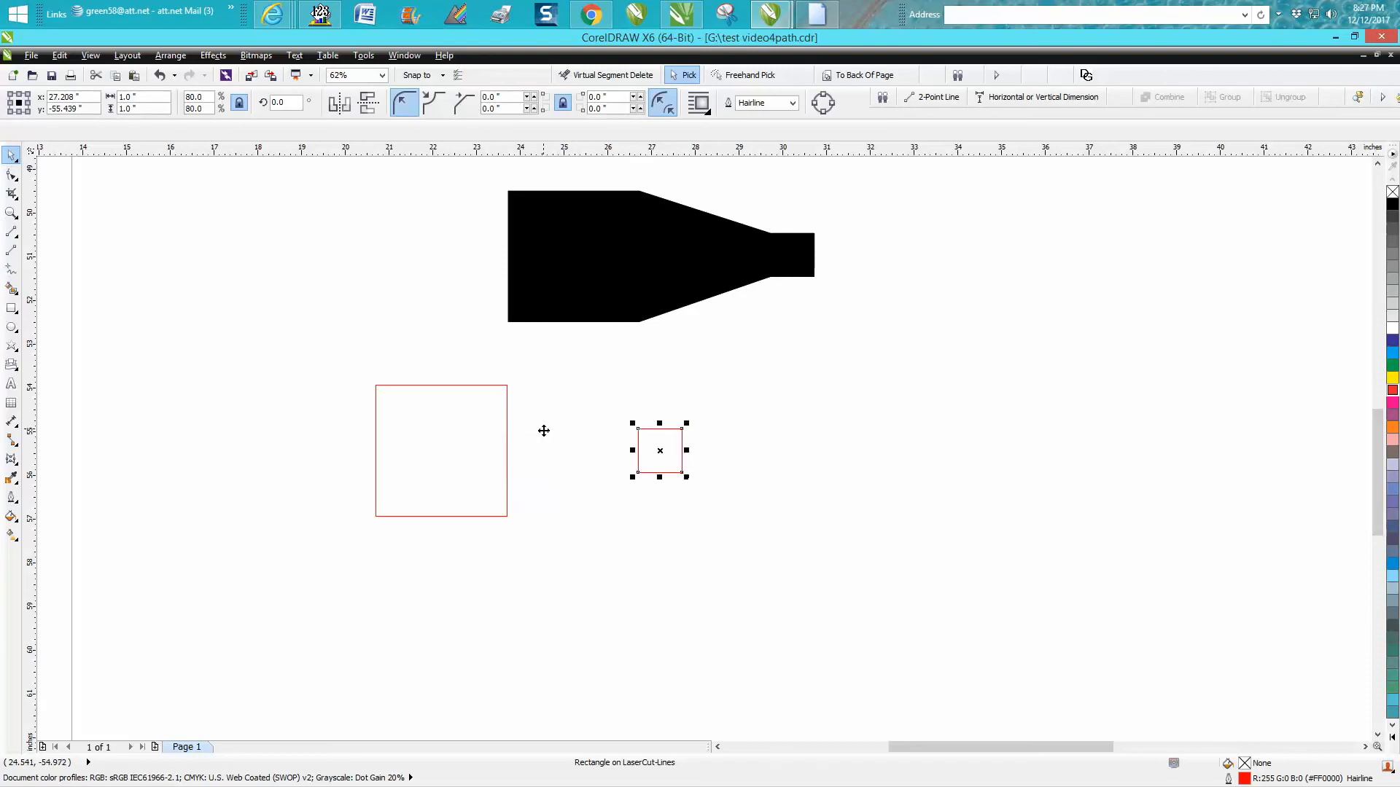
mouse_move(289, 331)
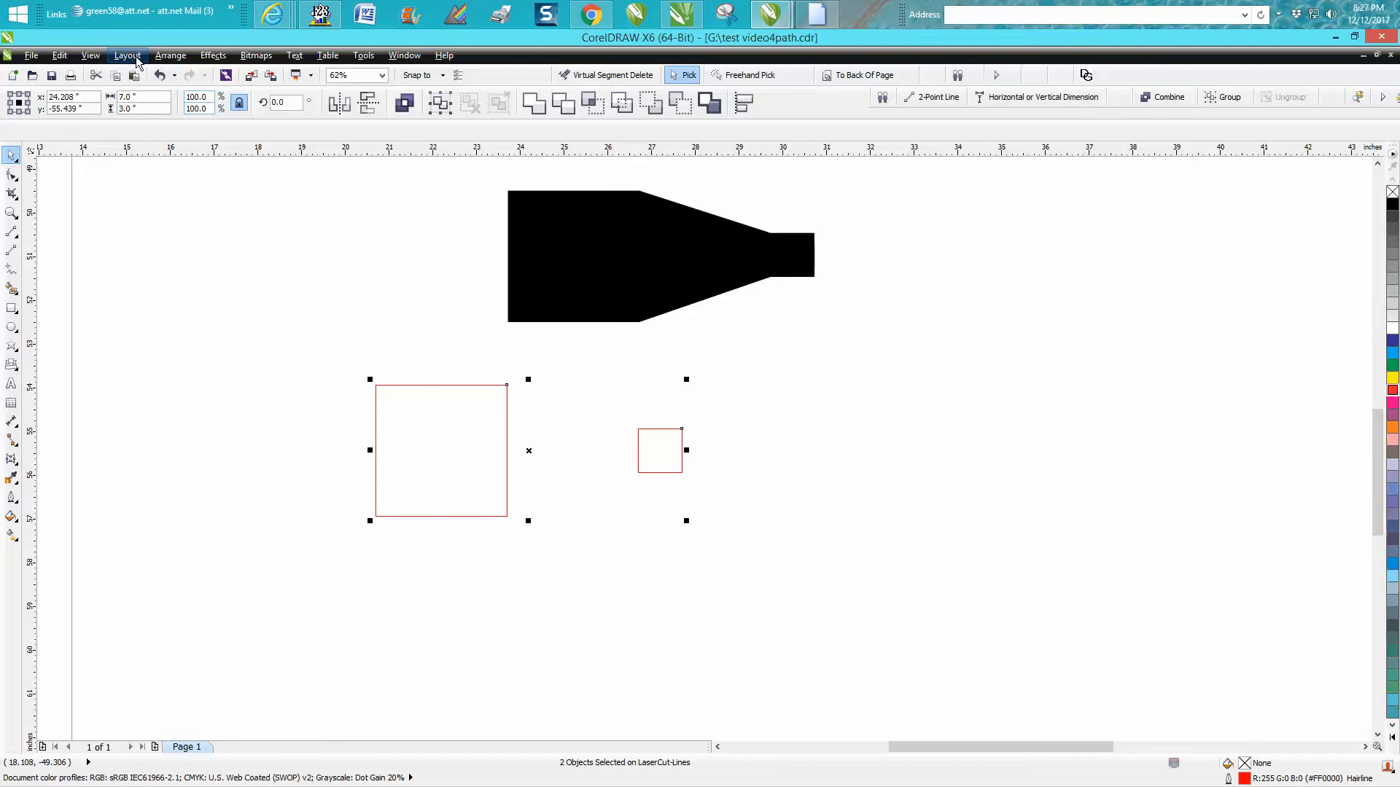
Convert both squares to curves and show their editable nodes with the Shape tool
left_click(169, 56)
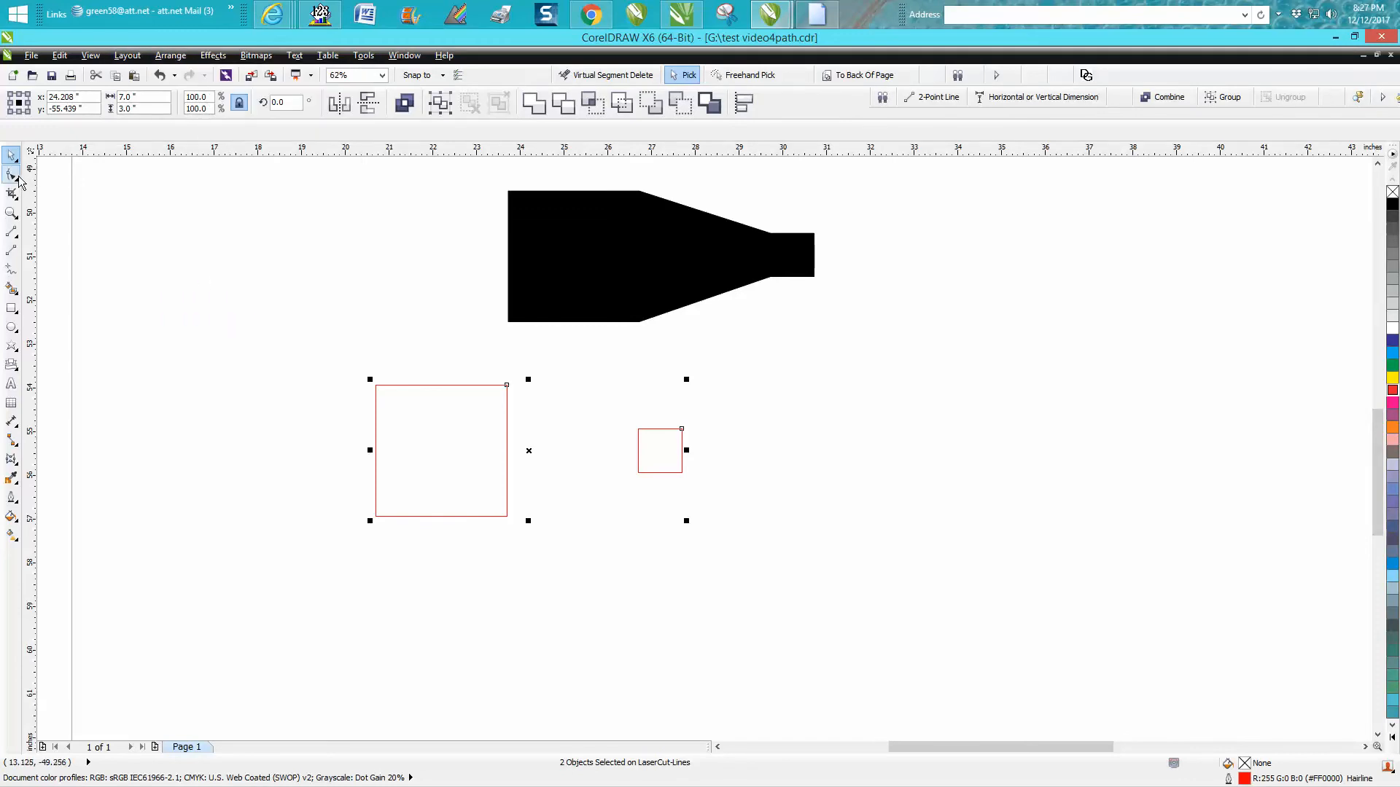
left_click(13, 175)
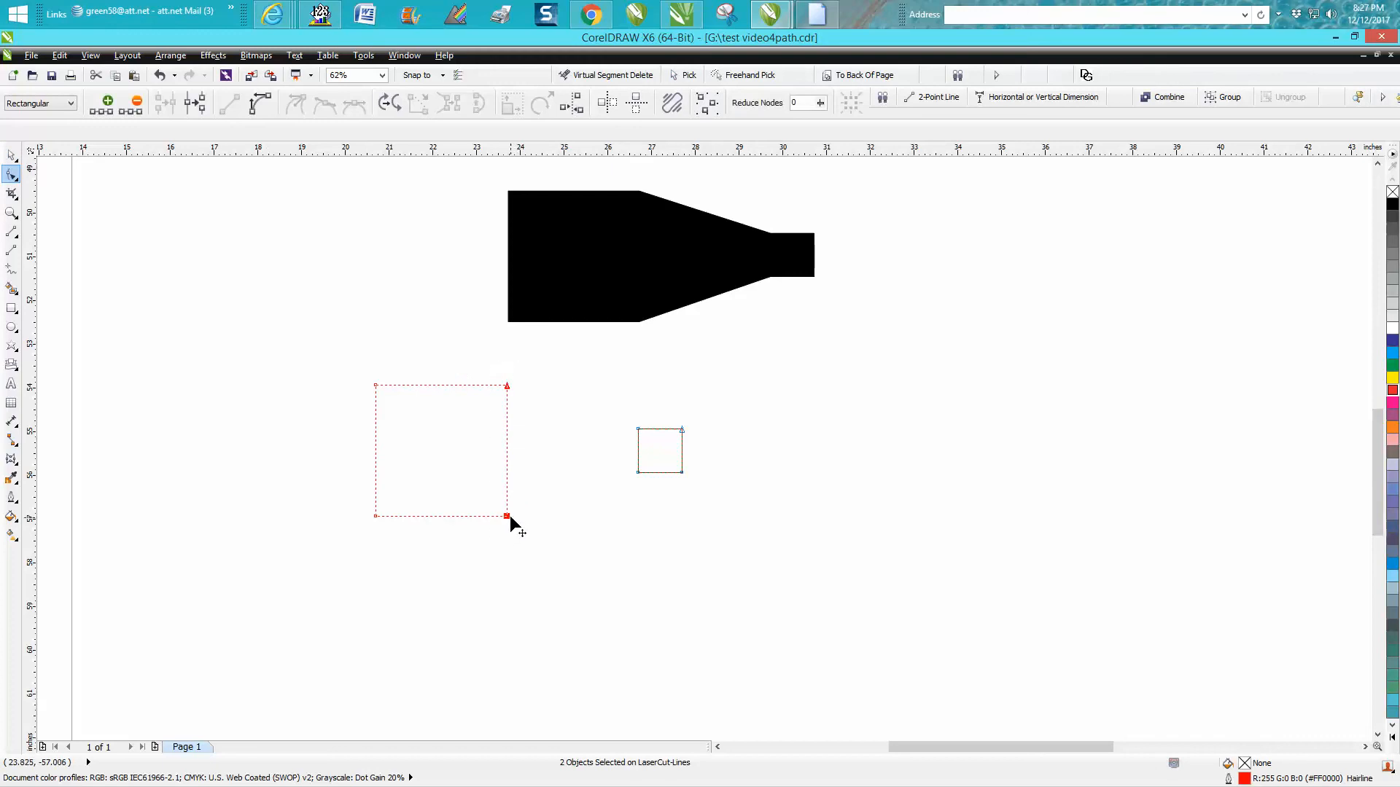
Break apart and delete the large square's right side and the small square's left side
right_click(506, 516)
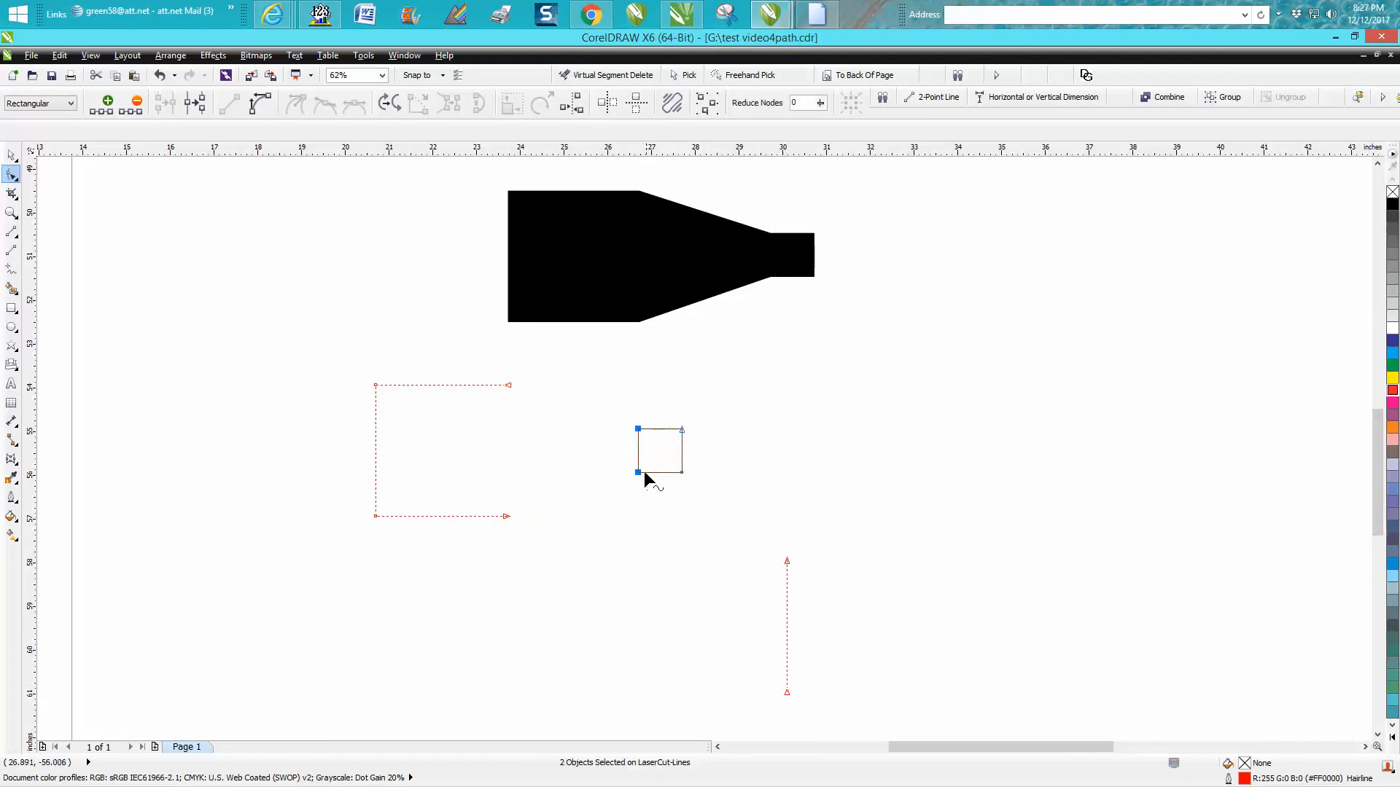
right_click(648, 479)
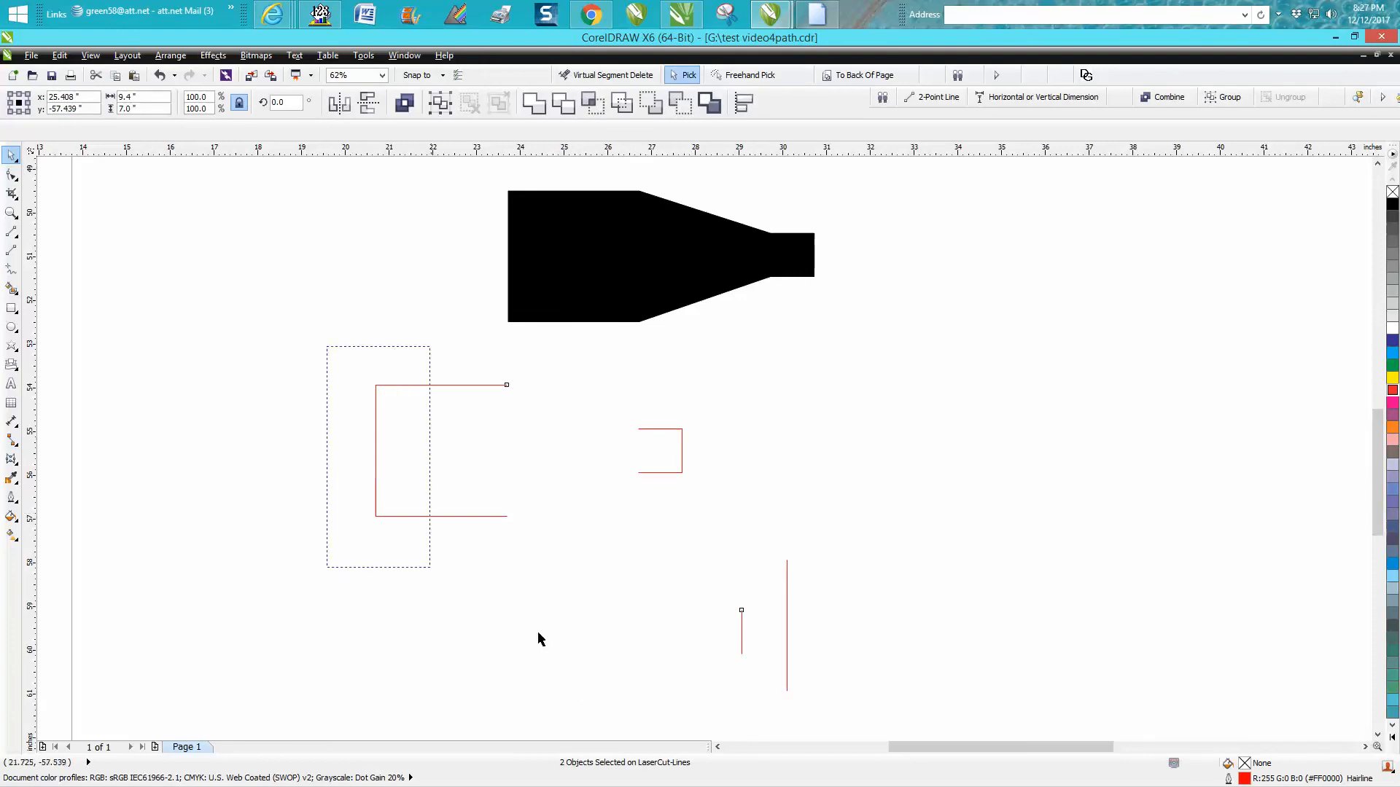
left_click(170, 55)
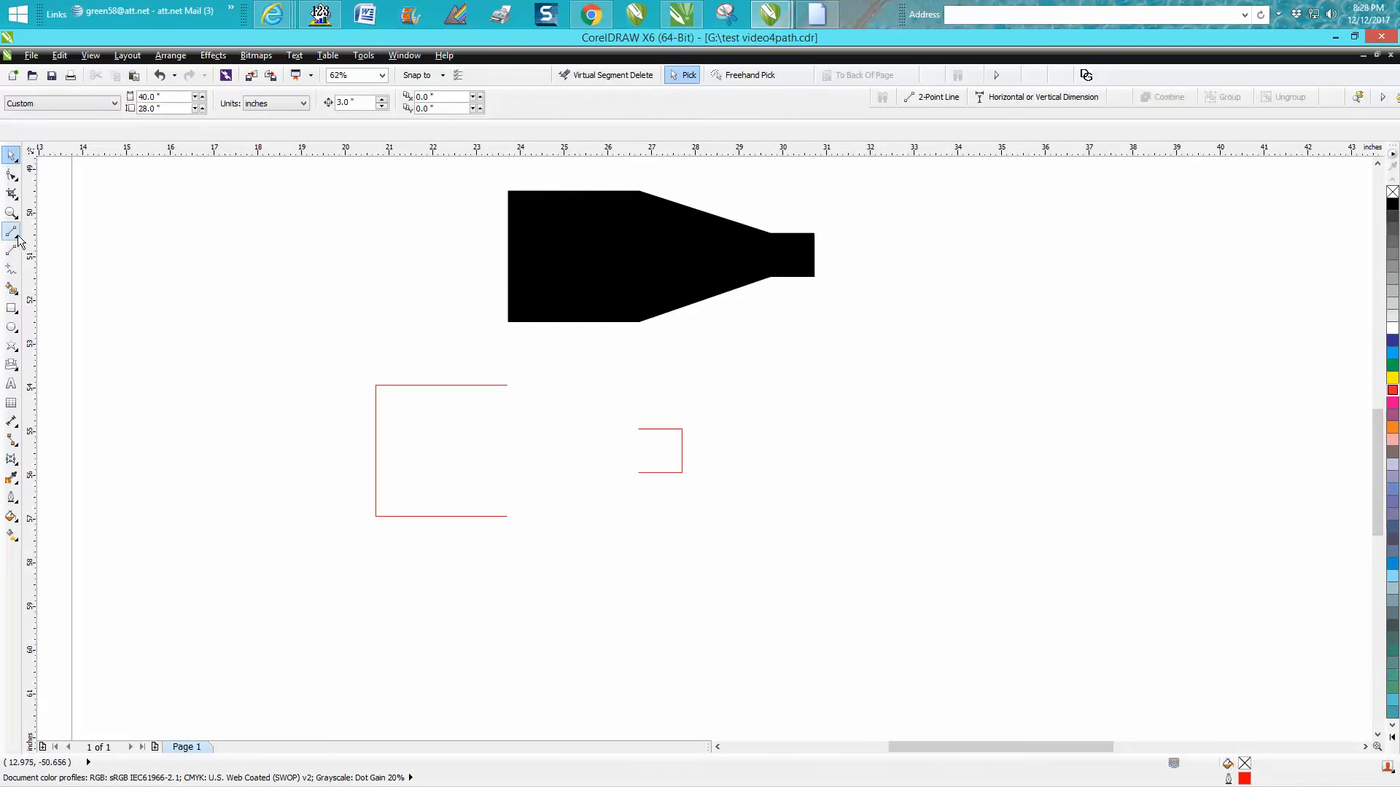
Join the squares' open corners with two sloped 2-point lines forming the bottle outline
left_click(14, 232)
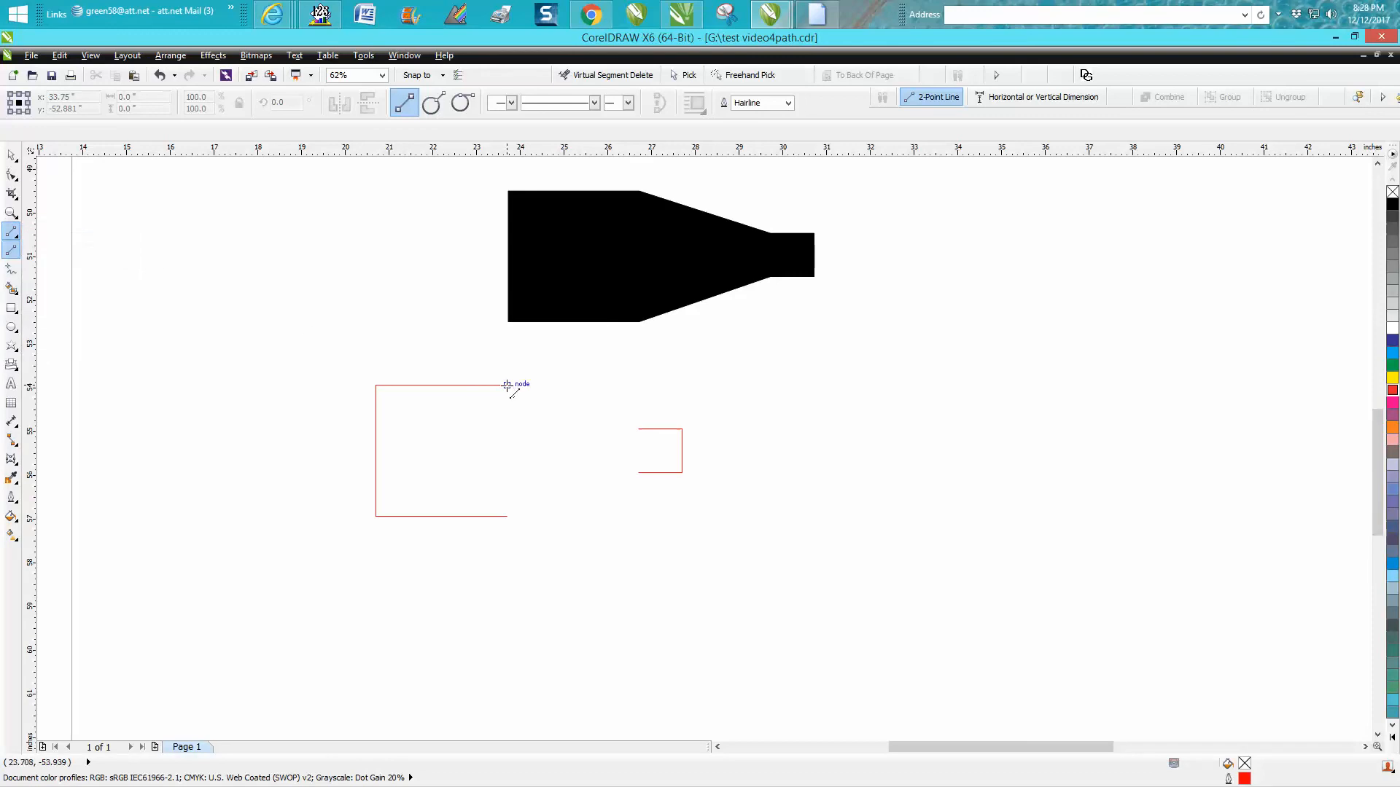
left_click_drag(506, 385, 618, 431)
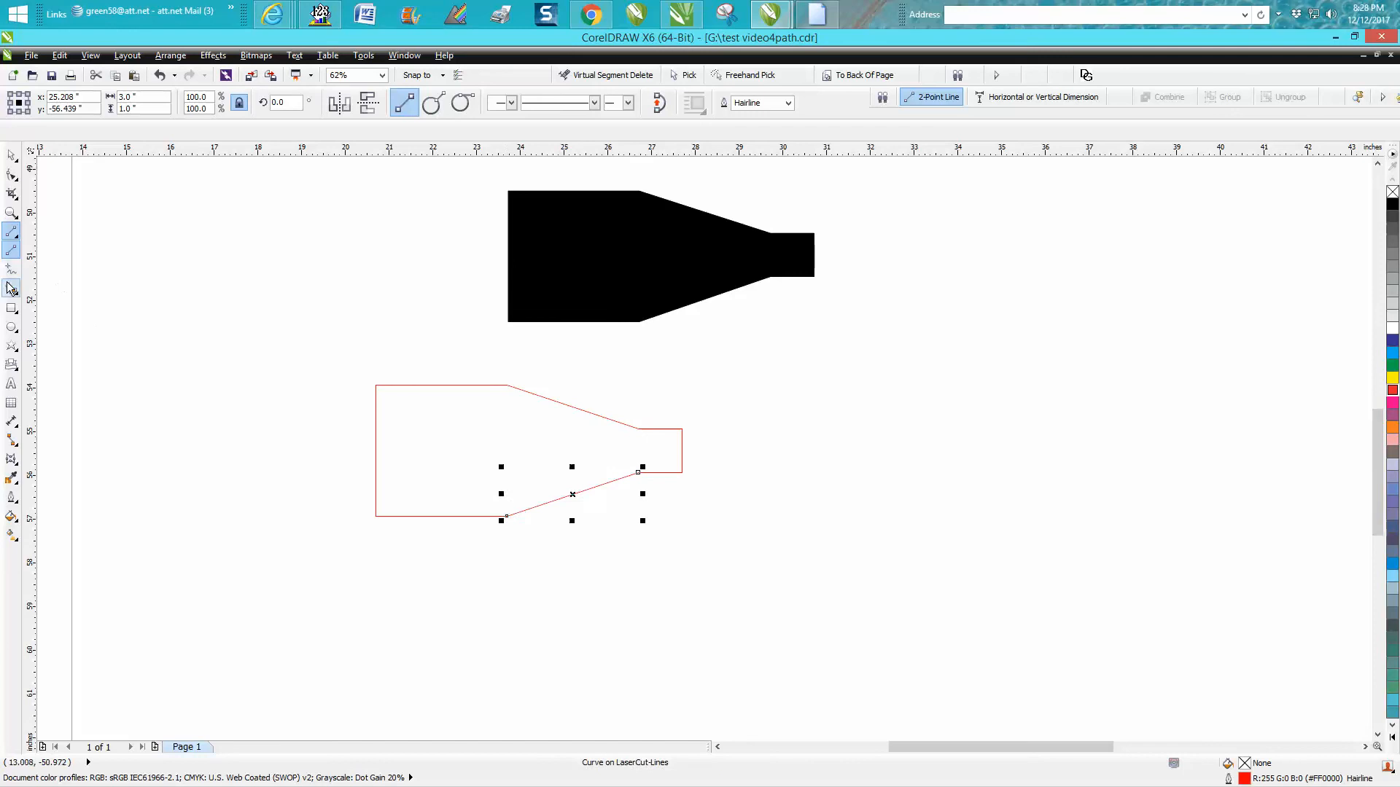
Smart-fill the outline into a closed bottle curve and move it to the right, red outline, no fill
left_click(11, 288)
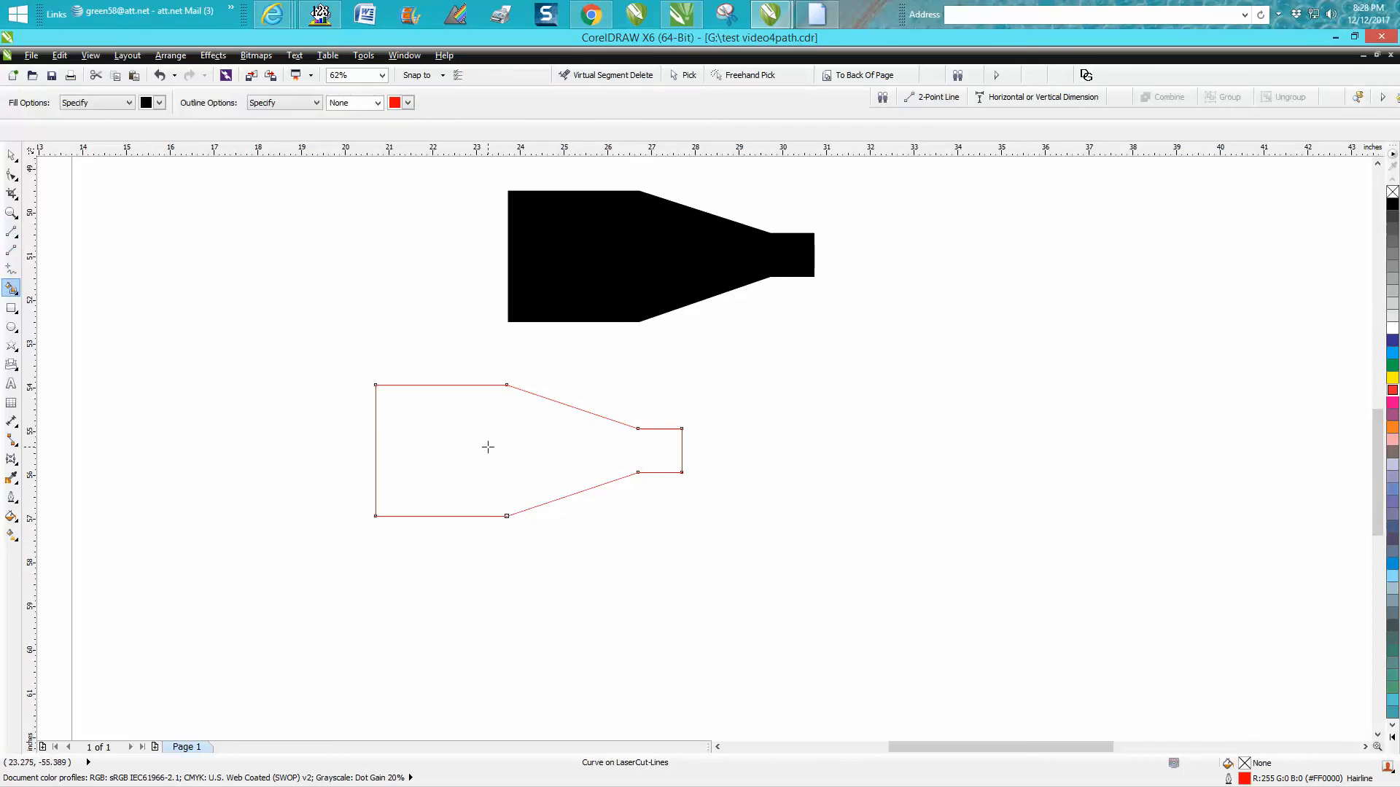
left_click(684, 74)
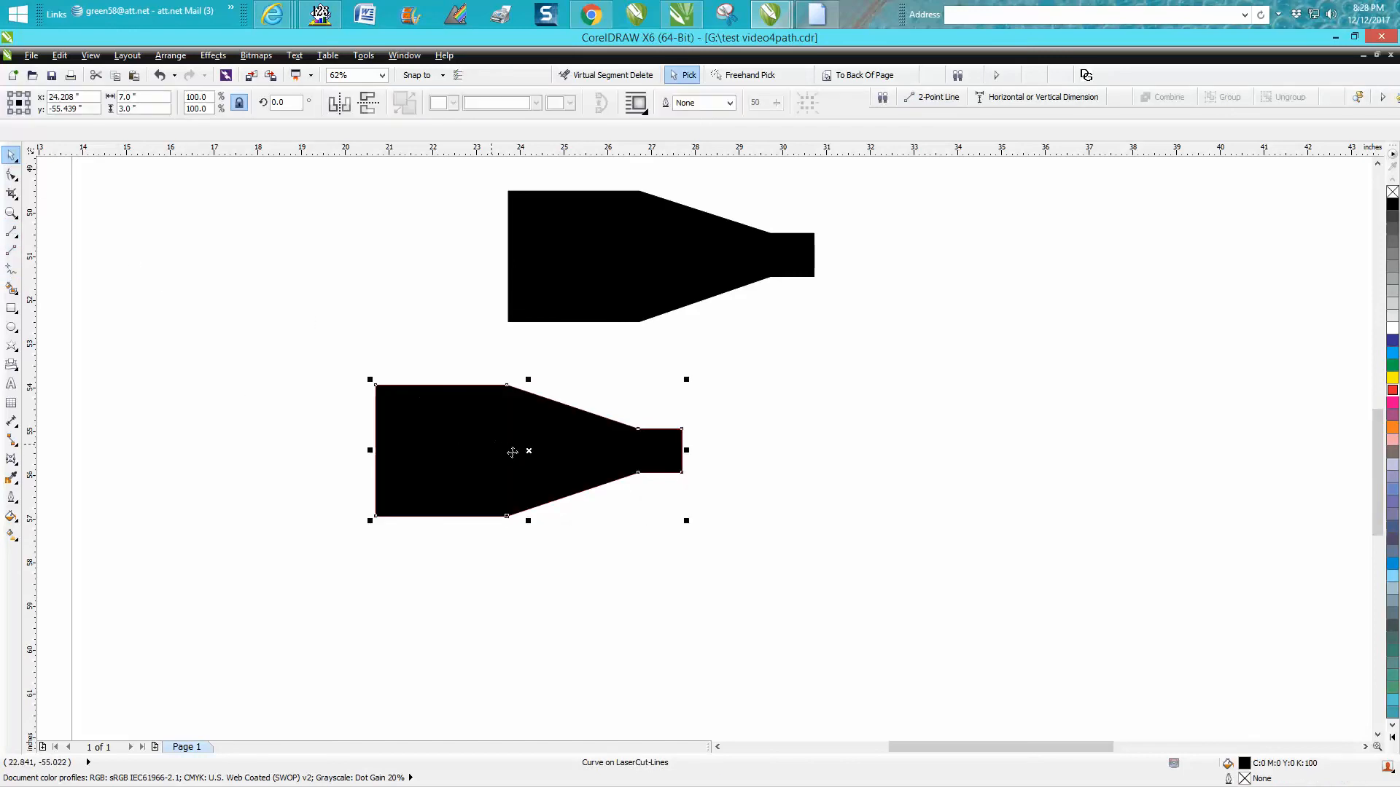
left_click_drag(528, 451, 892, 456)
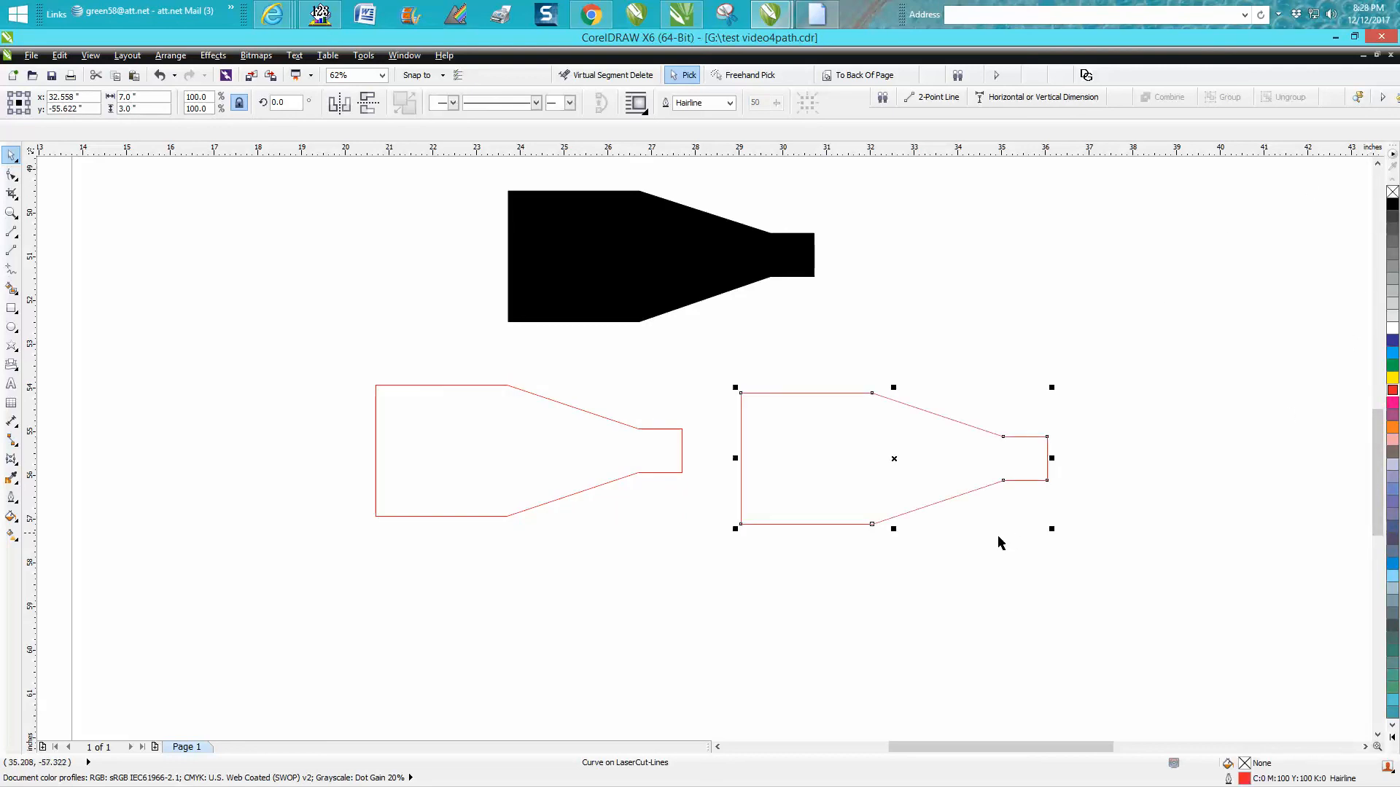
mouse_move(951, 521)
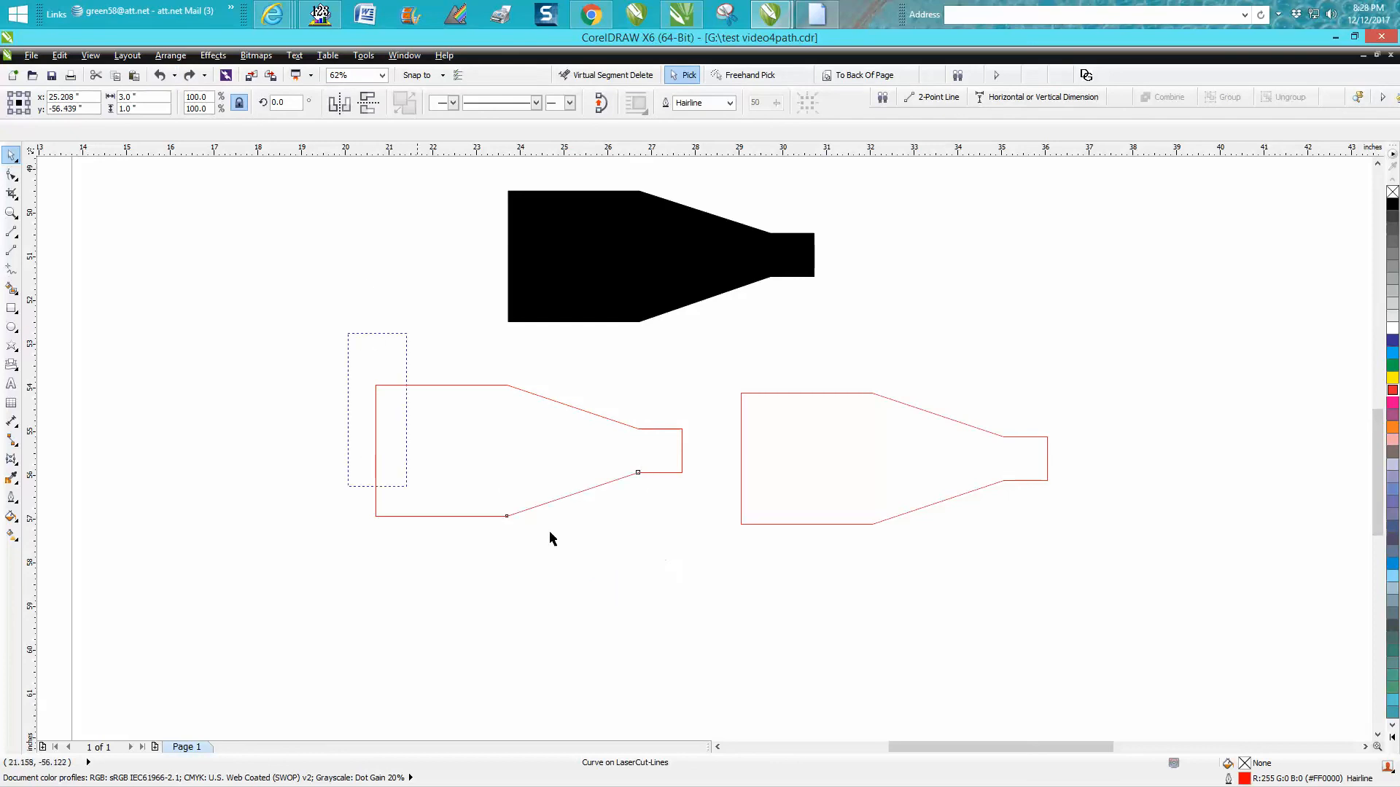
Select the left outline's four pieces and weld them into one single curve
left_click(530, 104)
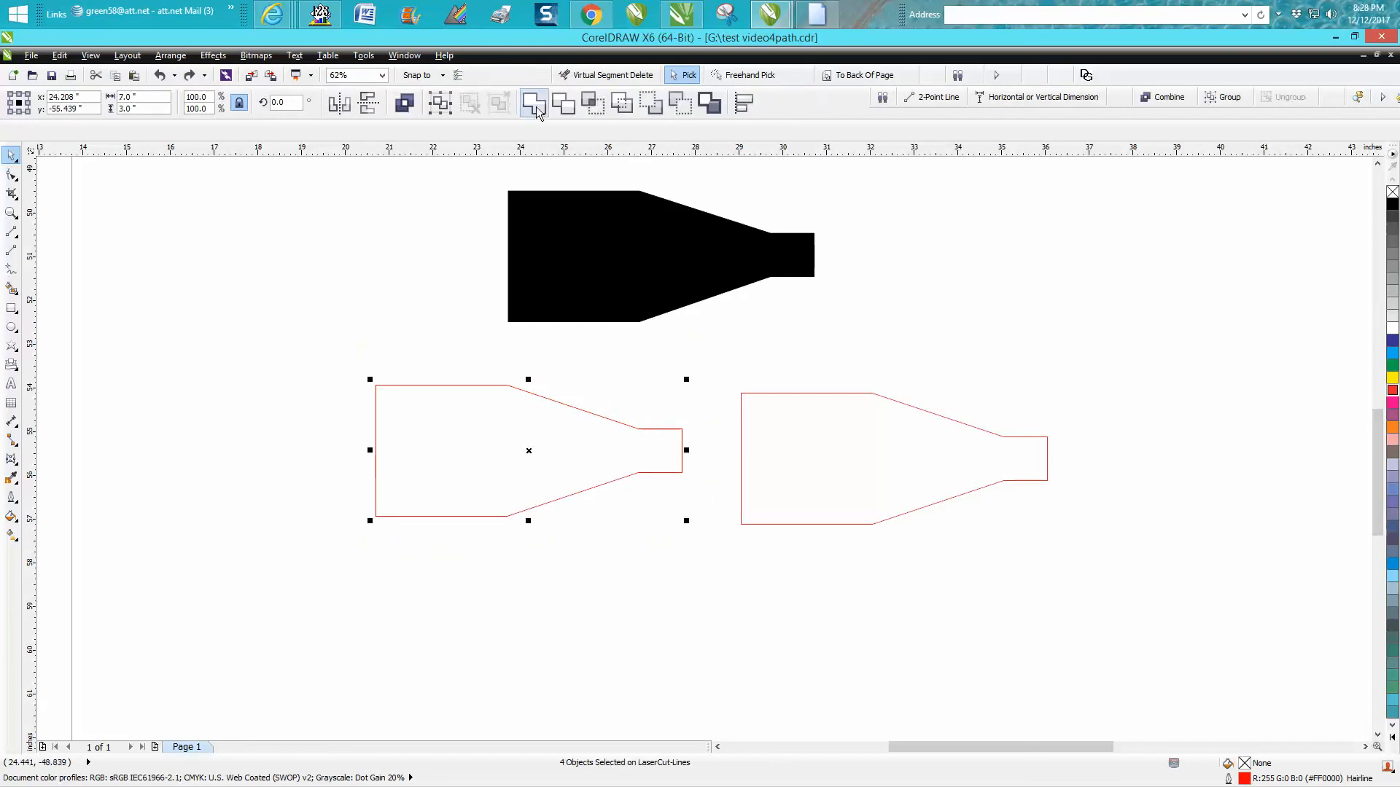
left_click(610, 495)
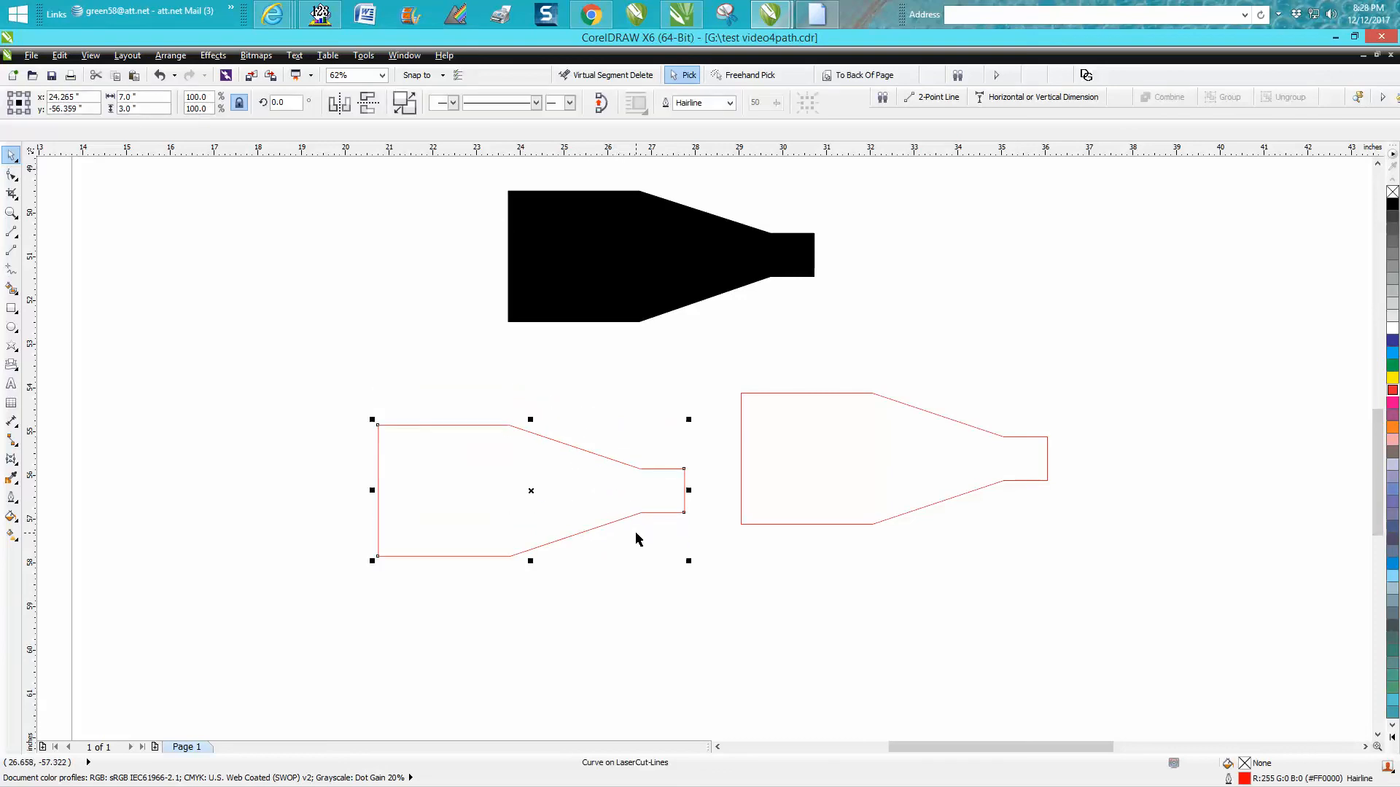
mouse_move(578, 491)
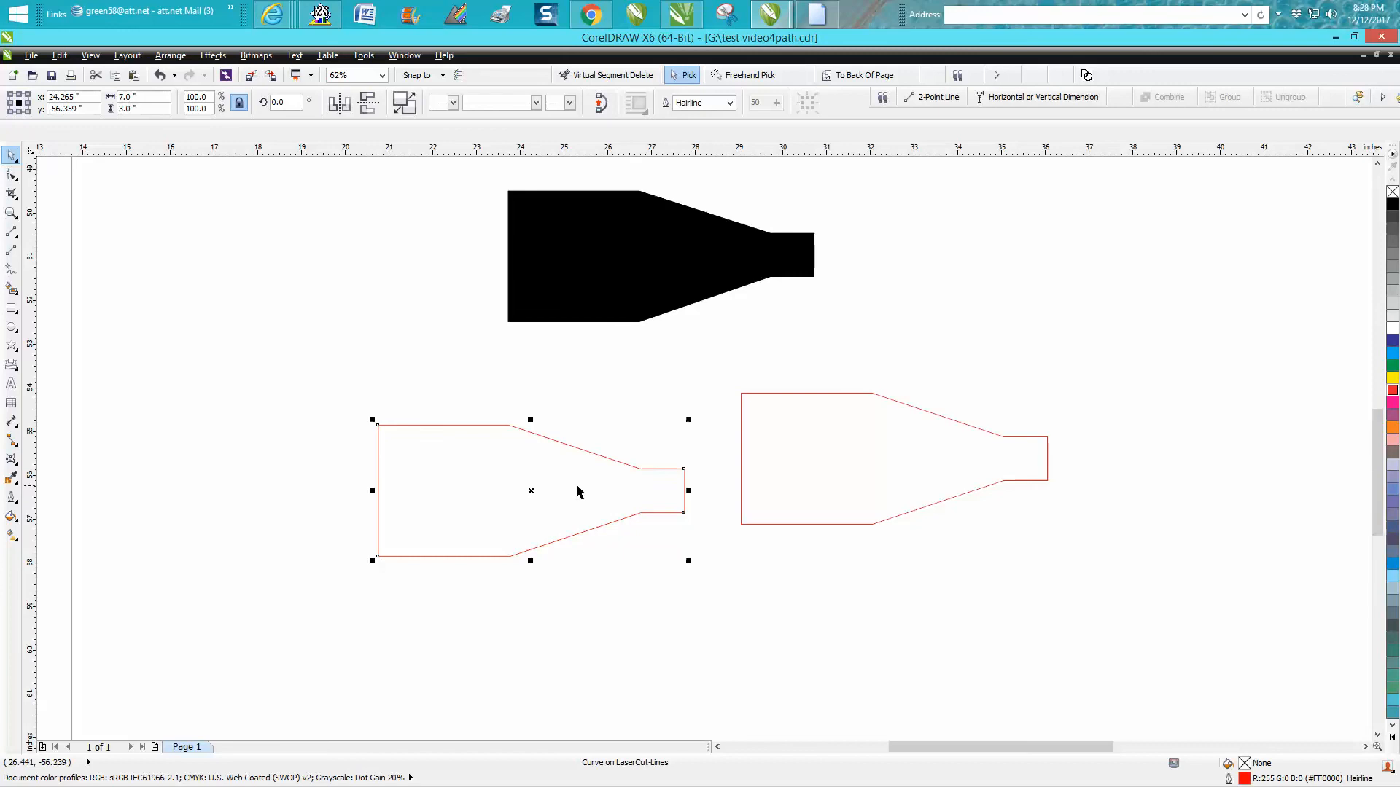